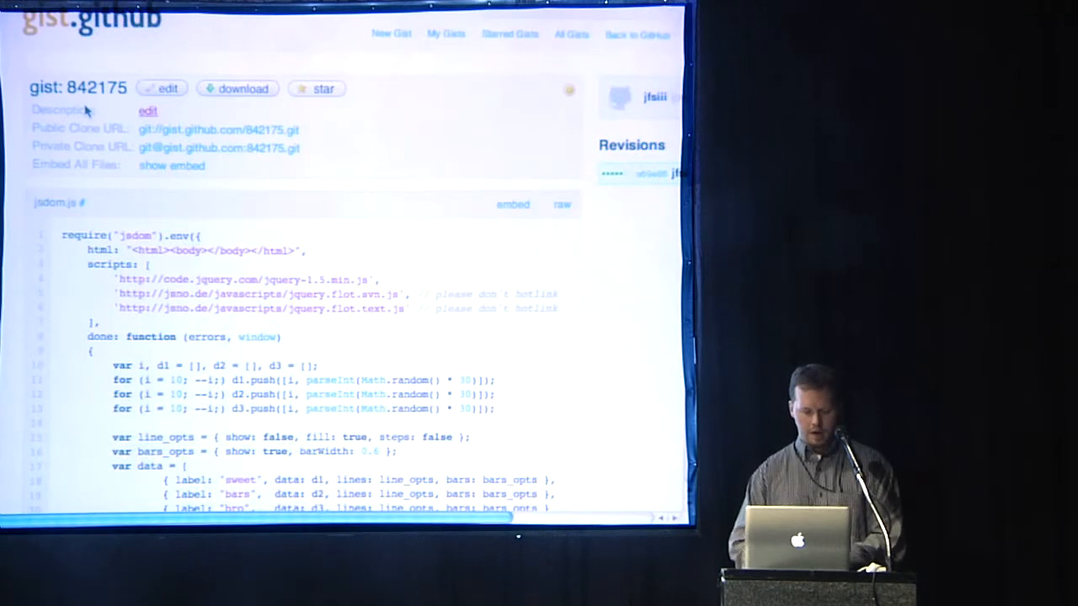
mouse_move(413, 182)
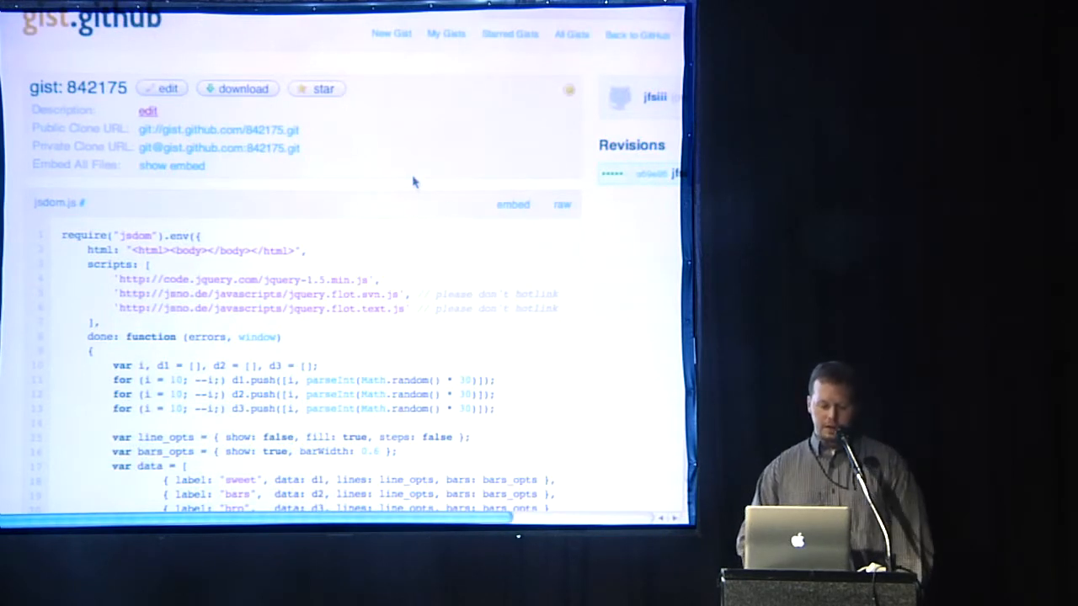
Scroll past the gist header so jsdom.js fills the view with its random data series and chart options
scroll(down, 3)
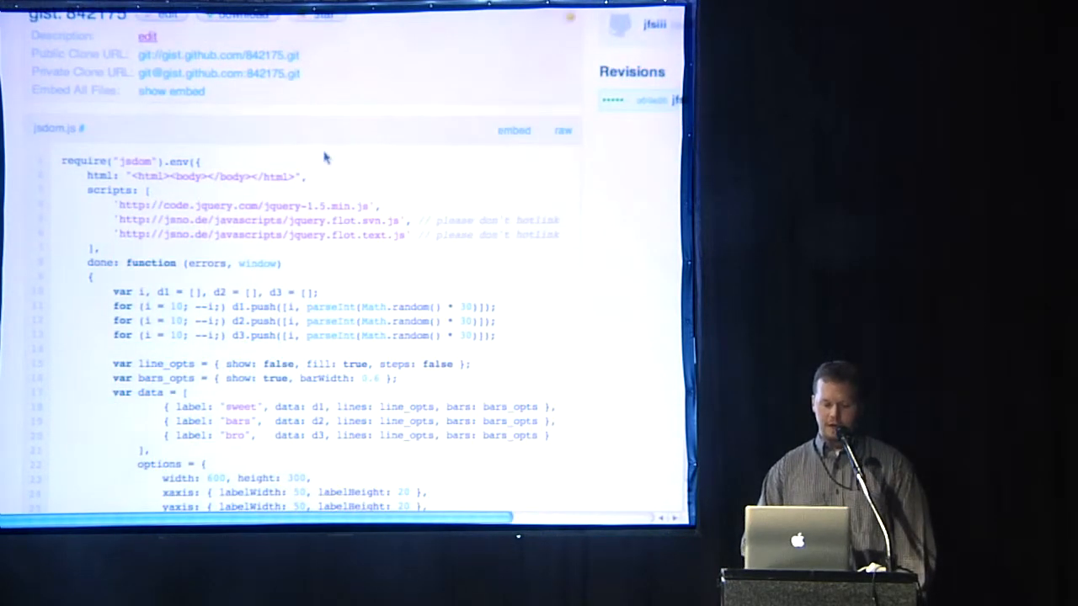
scroll(down, 3)
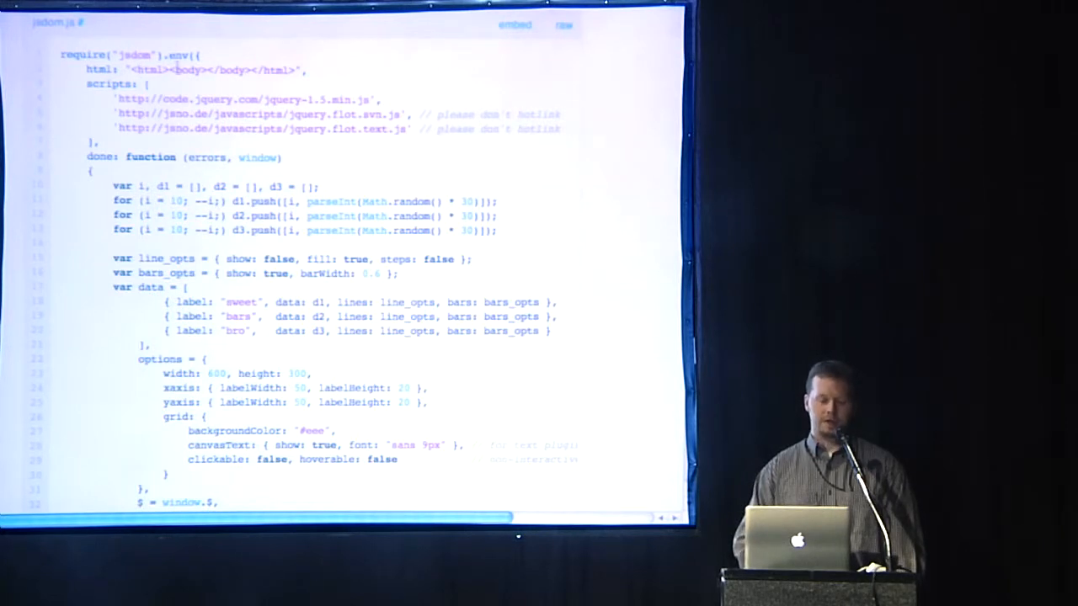
scroll(down, 3)
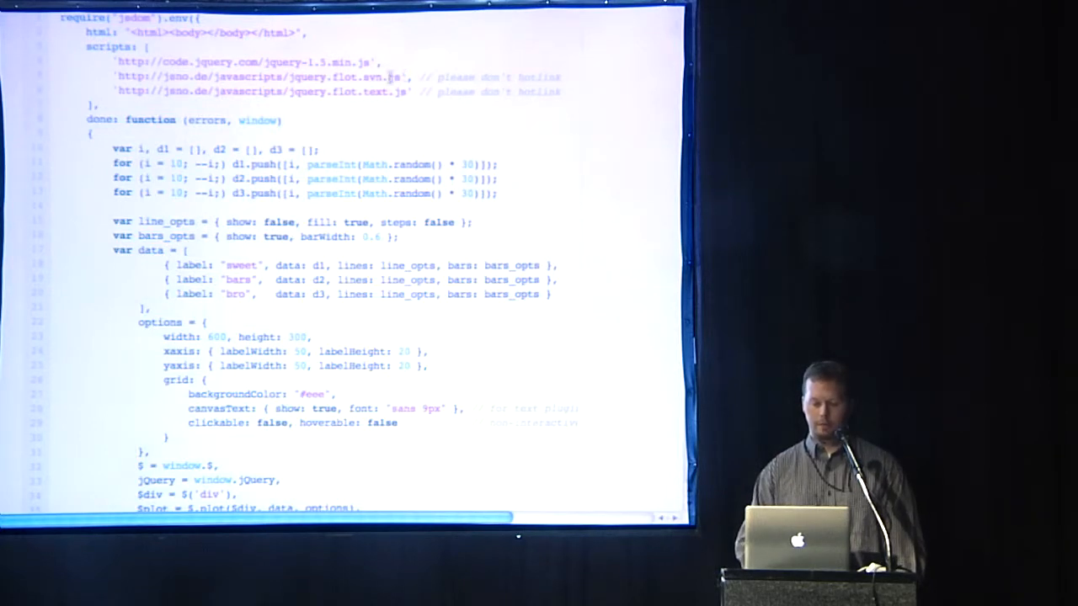
Scroll a little further to reveal the $plot and getCanvas lines below the options
scroll(down, 3)
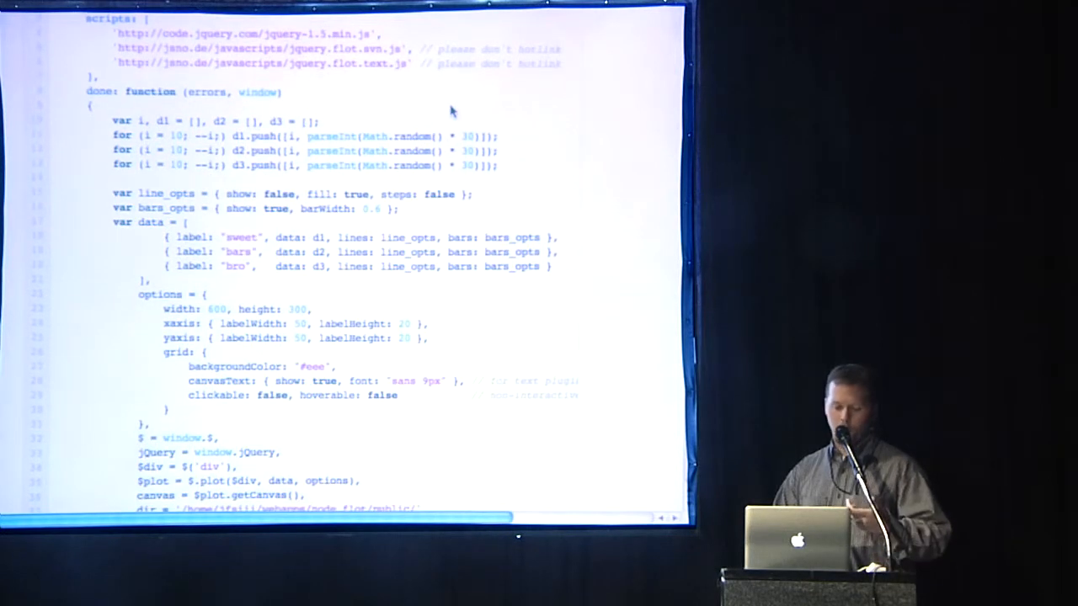
Scroll to the end of jsdom.js where createPNGStream writes chunks to jsdom.png
scroll(down, 3)
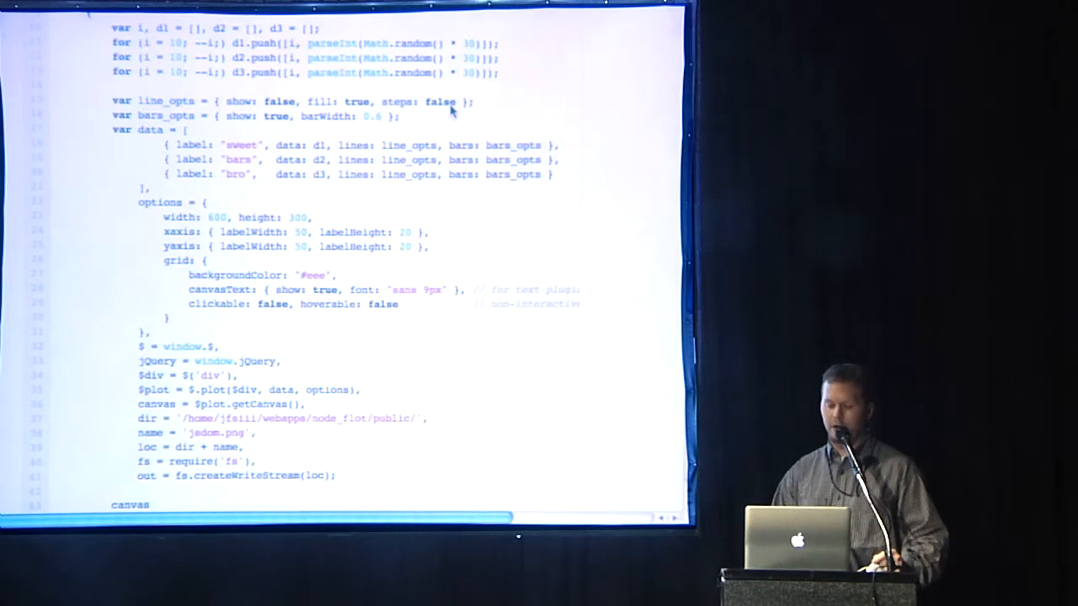
scroll(down, 3)
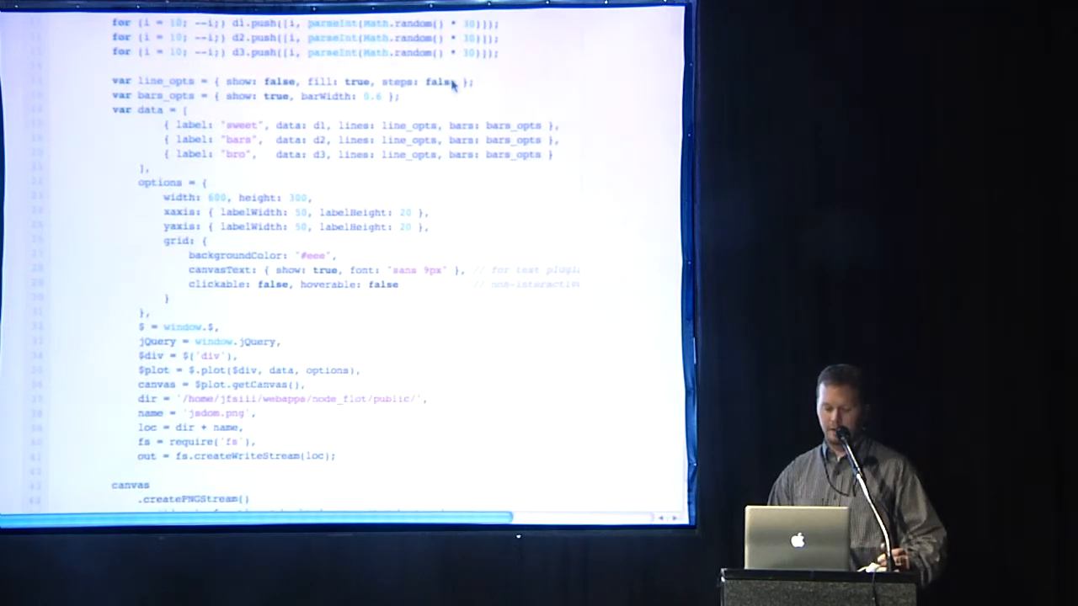
mouse_move(251, 174)
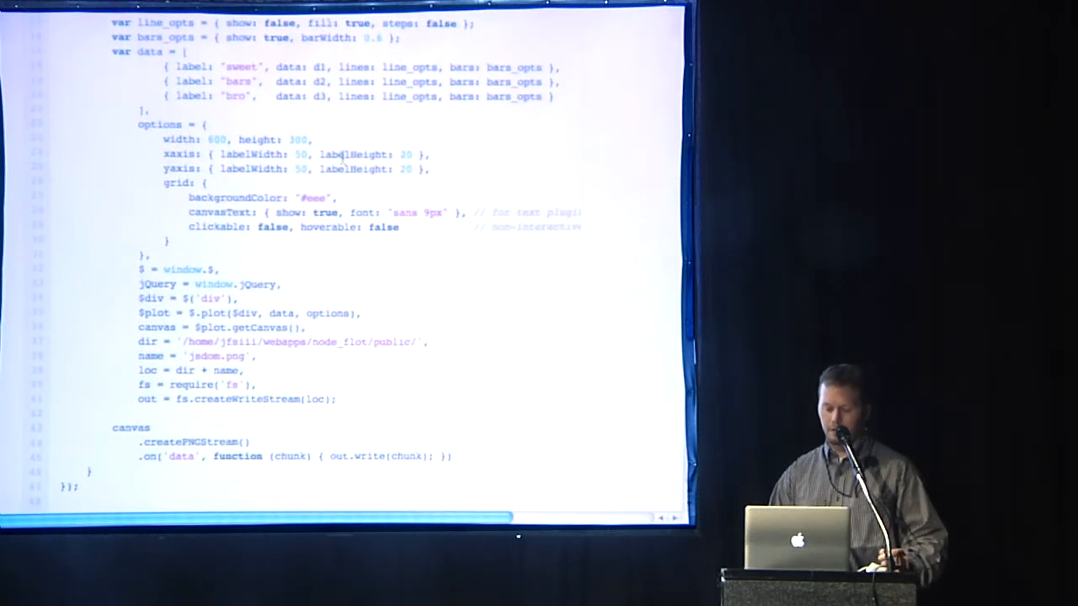
scroll(down, 3)
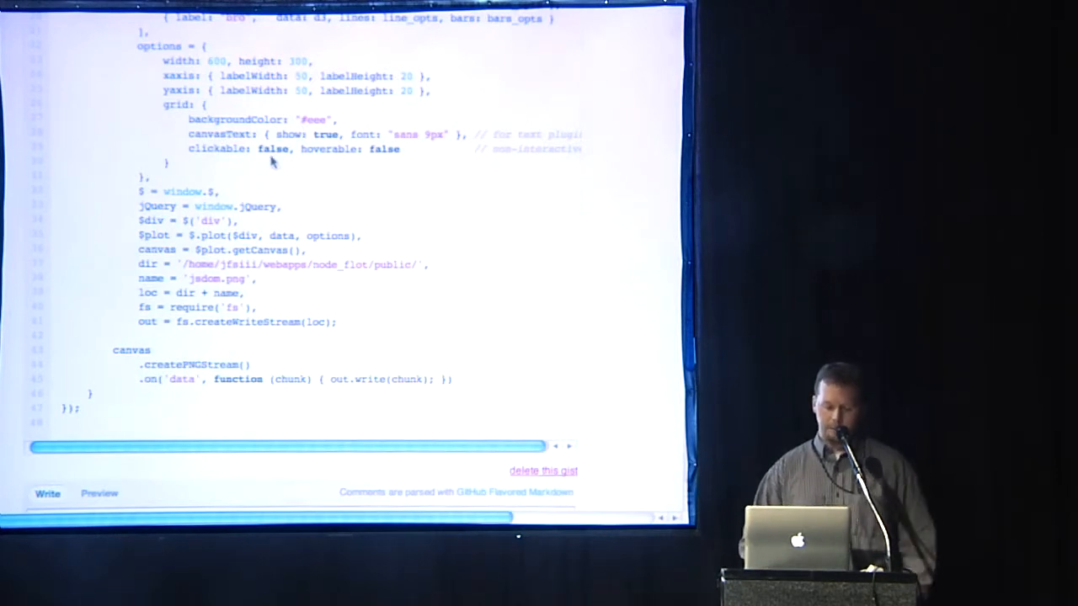
Scroll past the code down to the empty comment box at the bottom of the gist
scroll(down, 3)
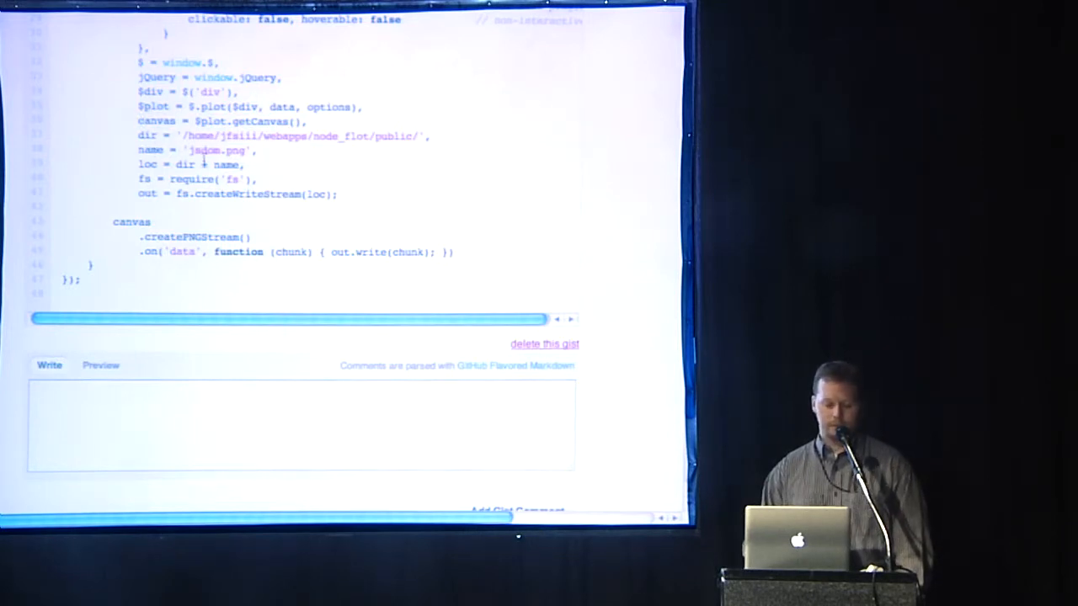
scroll(down, 3)
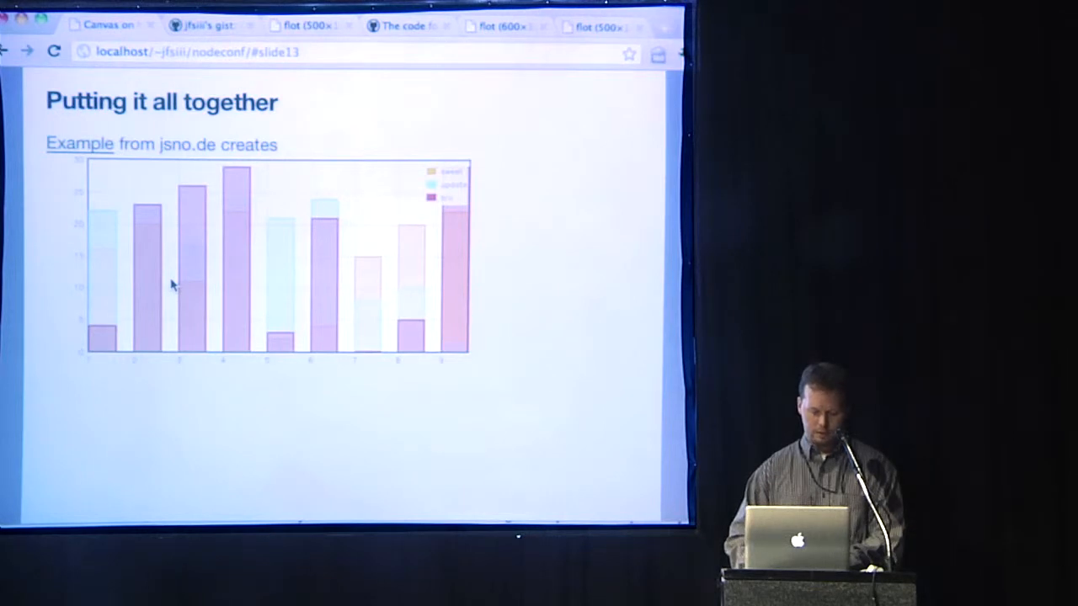
right_click(177, 283)
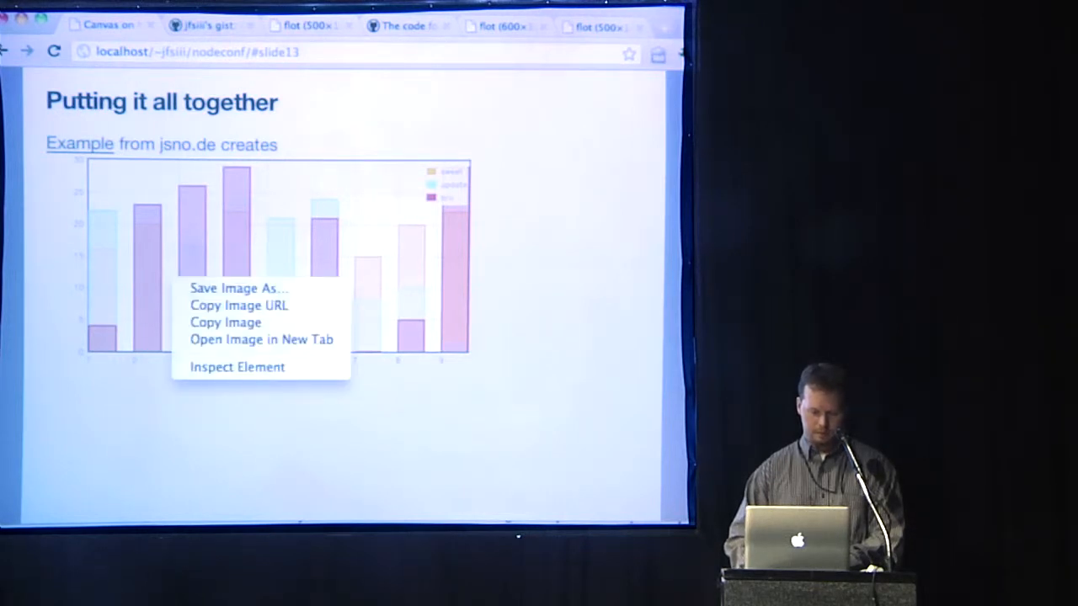
mouse_move(226, 324)
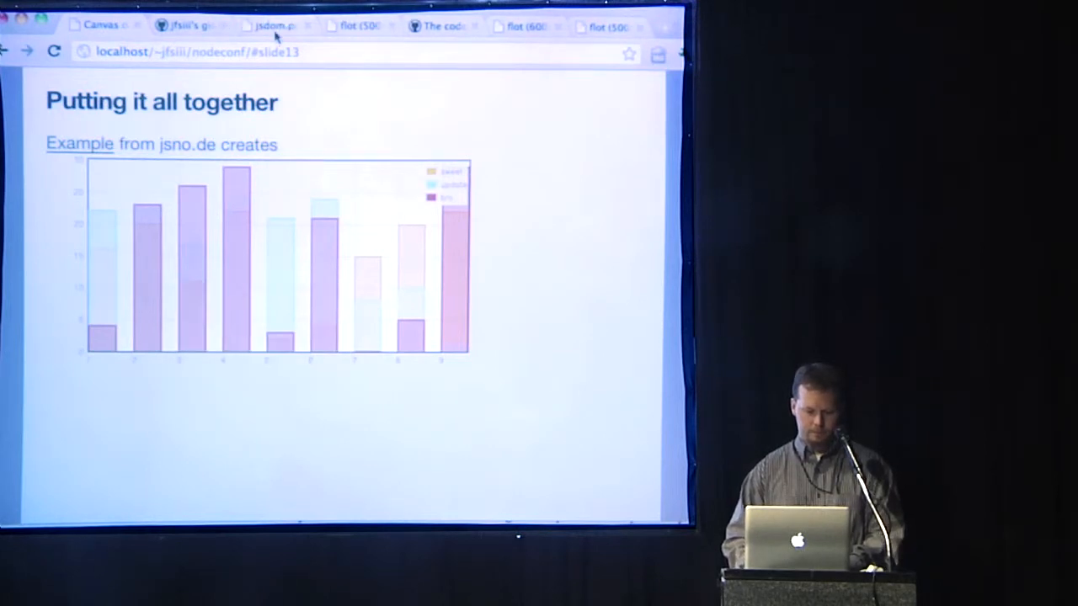
Switch to the gist 842175 tab showing the jsdom.js code, then return to the slide deck
click(79, 144)
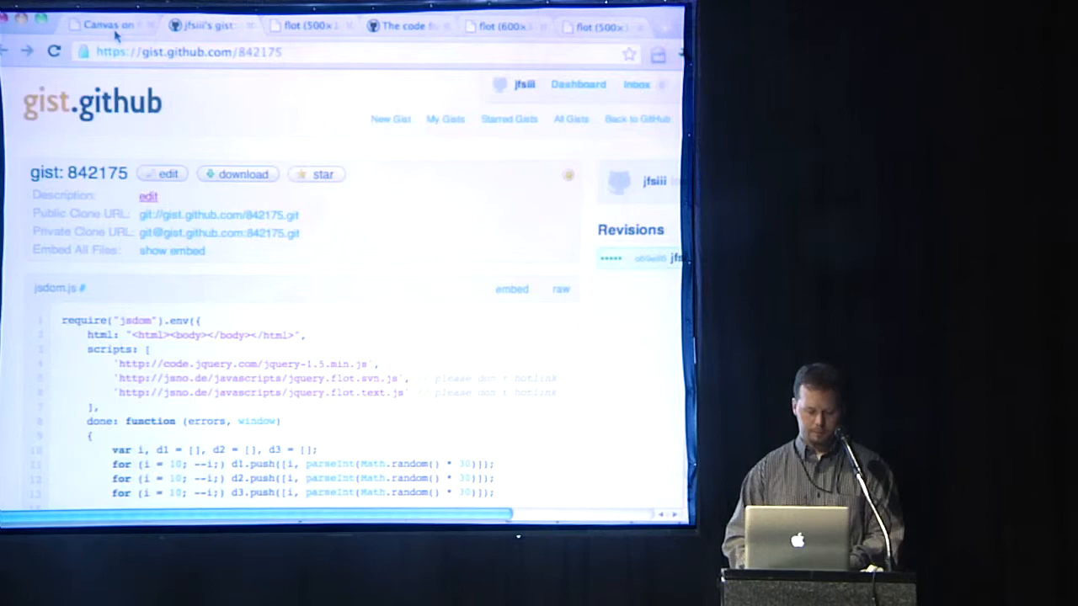
click(108, 26)
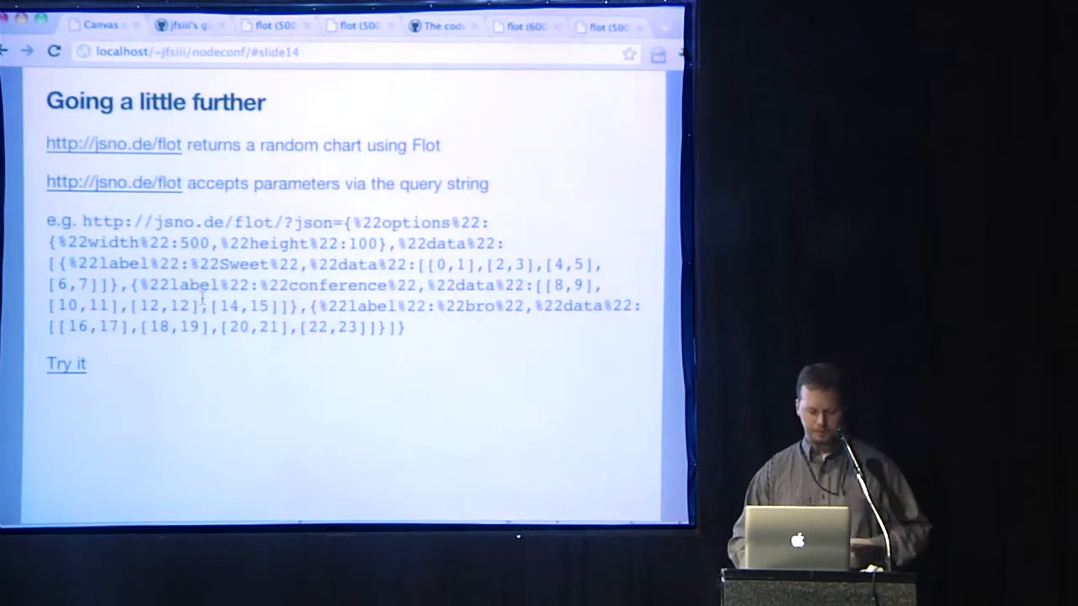
Advance to slide 15, 'Use one DOM', with the preloadFlot function code
key(right)
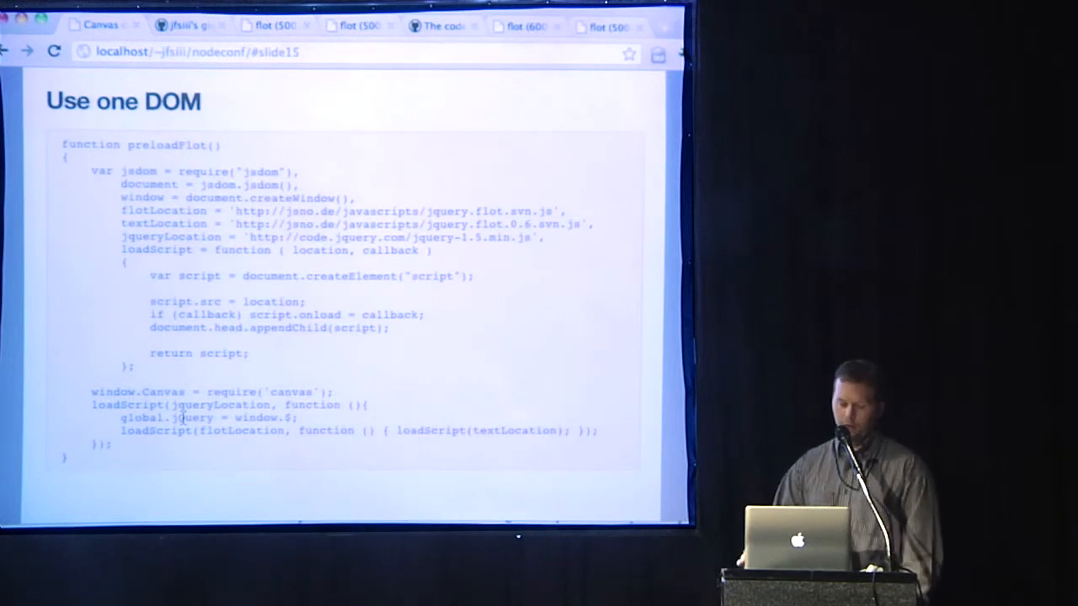
key(Right)
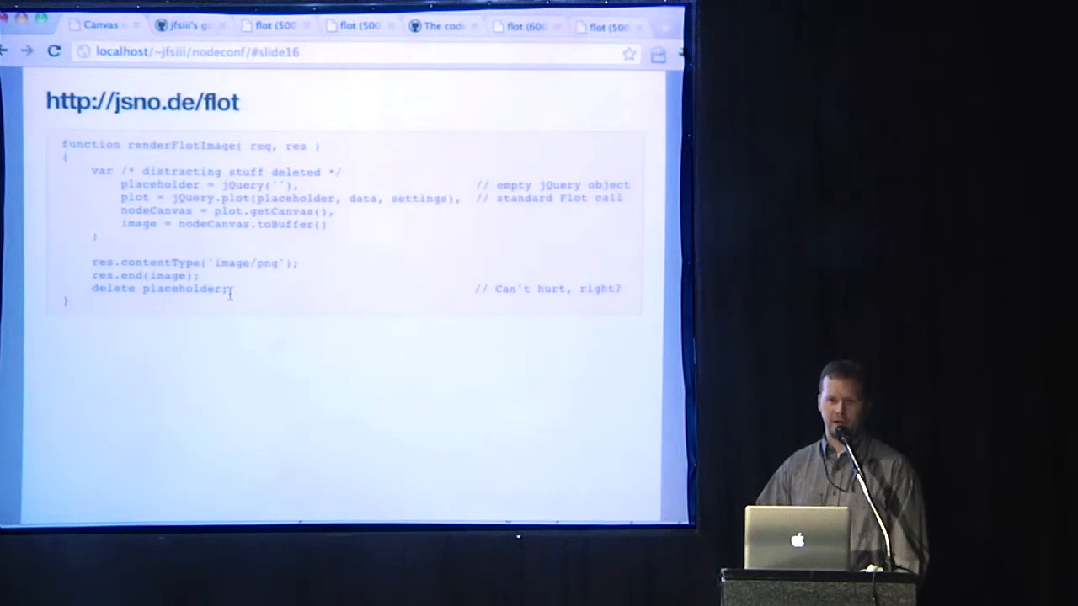
Advance to slide 17, 'Wrapping up', listing the advantages of server-rendered chart images
key(right)
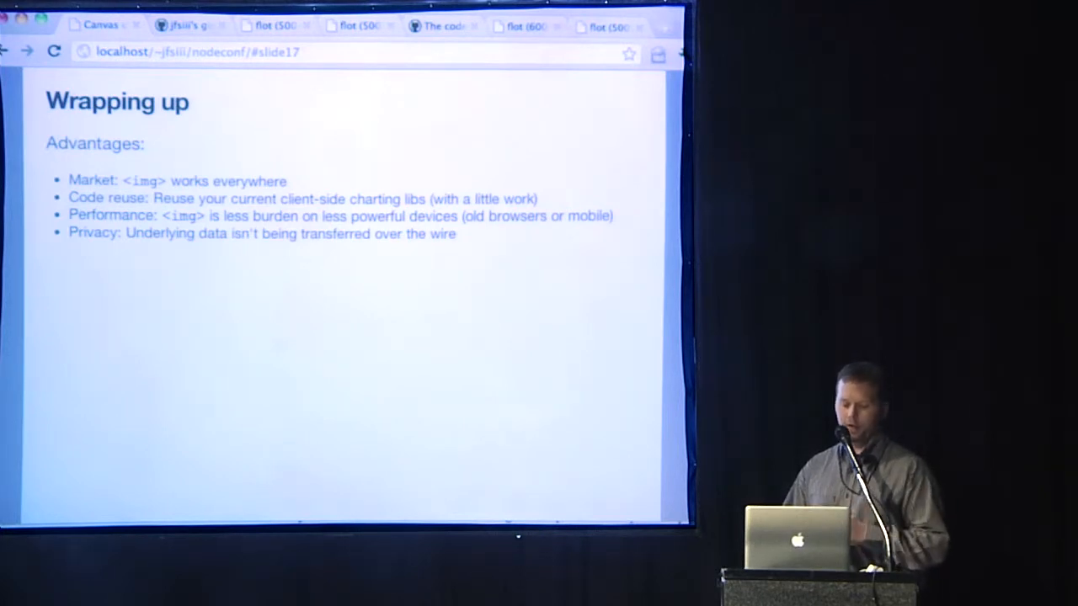
mouse_move(468, 356)
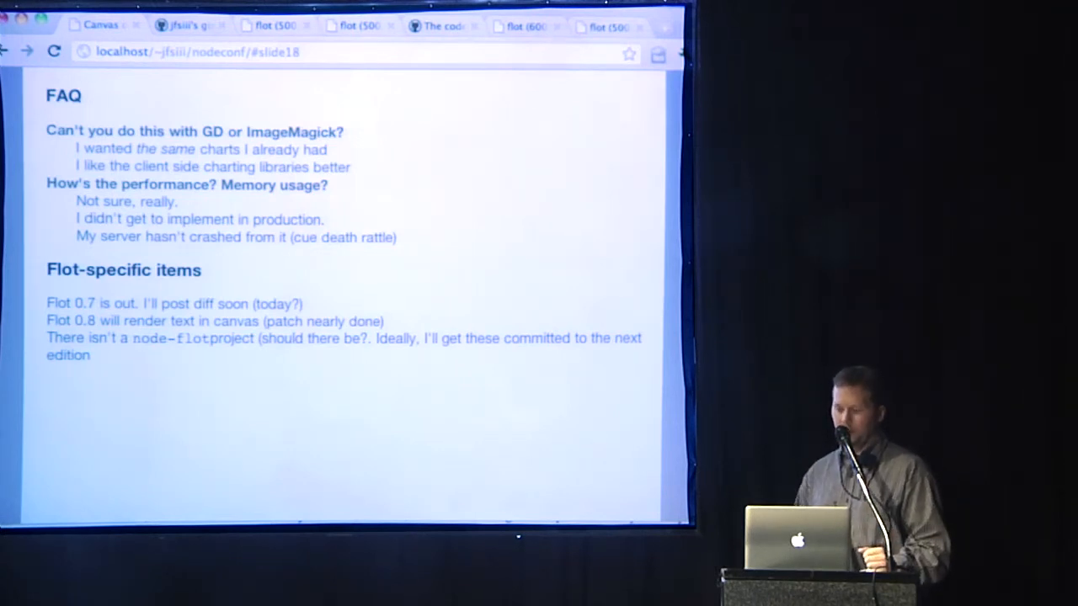
Advance from the FAQ slide to the closing 'That's all. Thanks for listening!' slide
key(right)
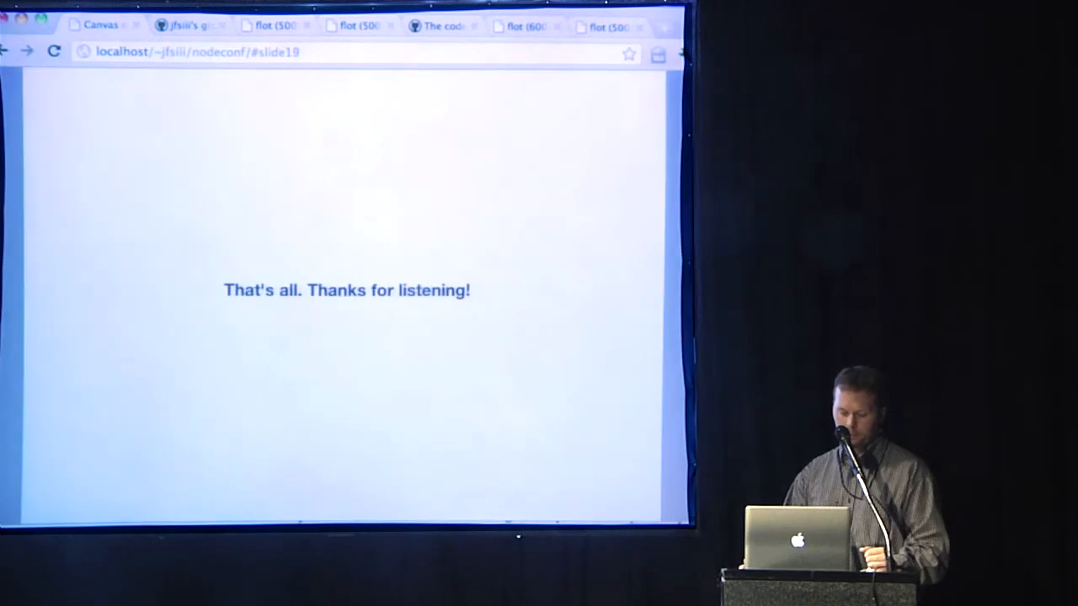